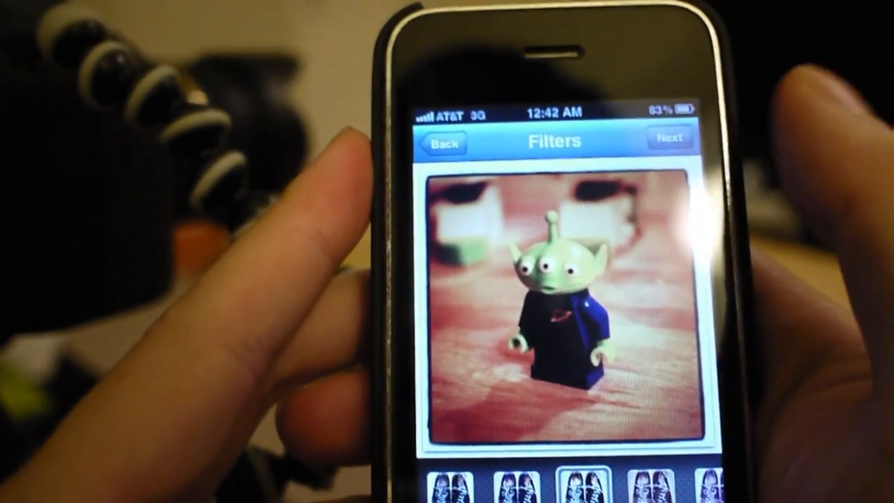
Confirm the filtered alien figure photo and advance to the sharing screen.
{"action": "left_click", "coordinate": [668, 143]}
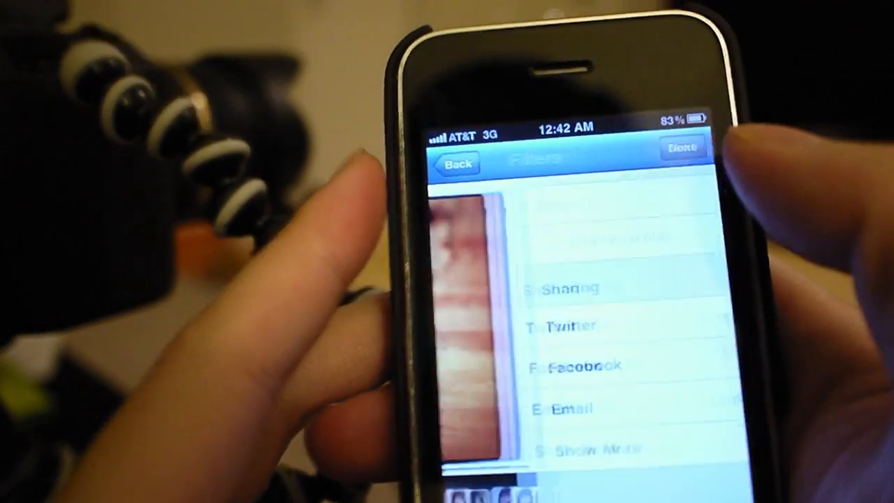